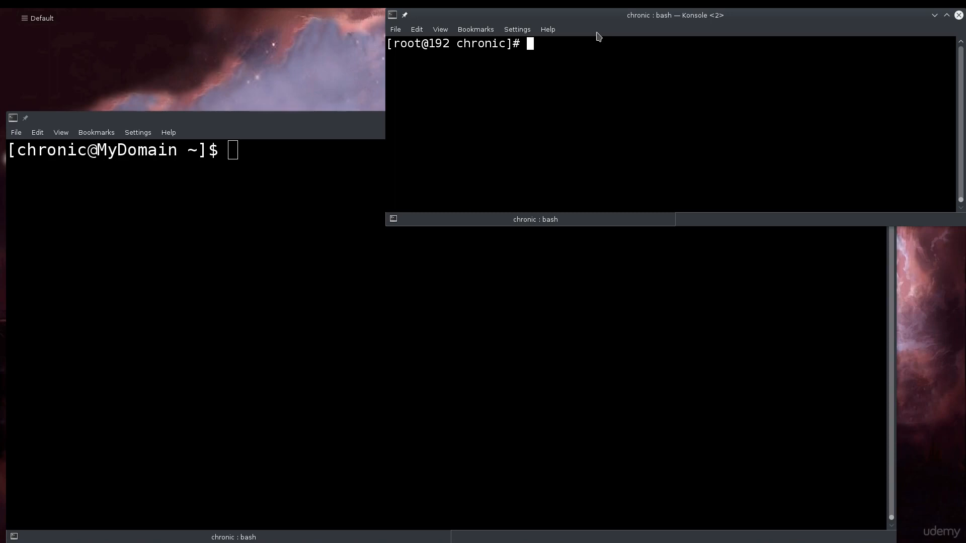
# - Become root with sudo su and run 'dnf search wireshark' to list matching packages
pyautogui.write('d')
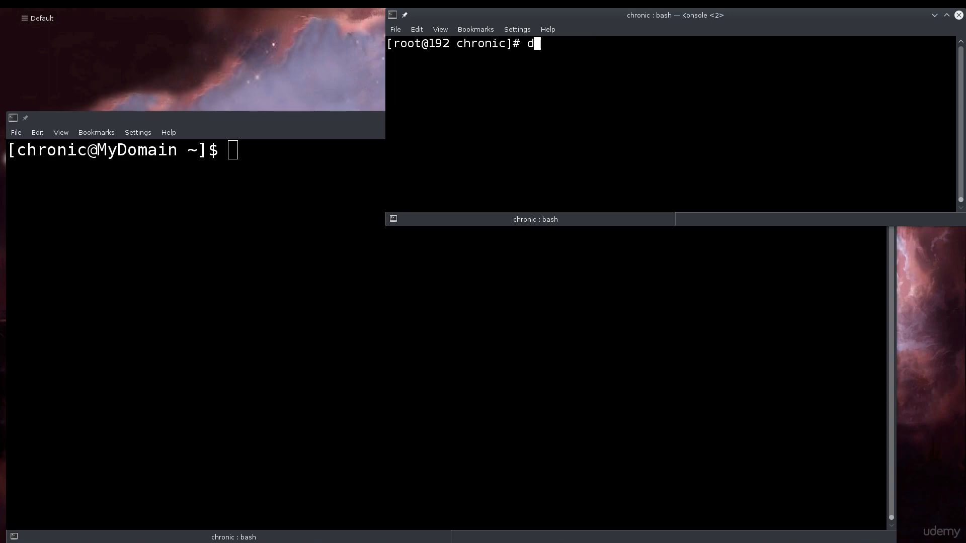
pyautogui.write('nf')
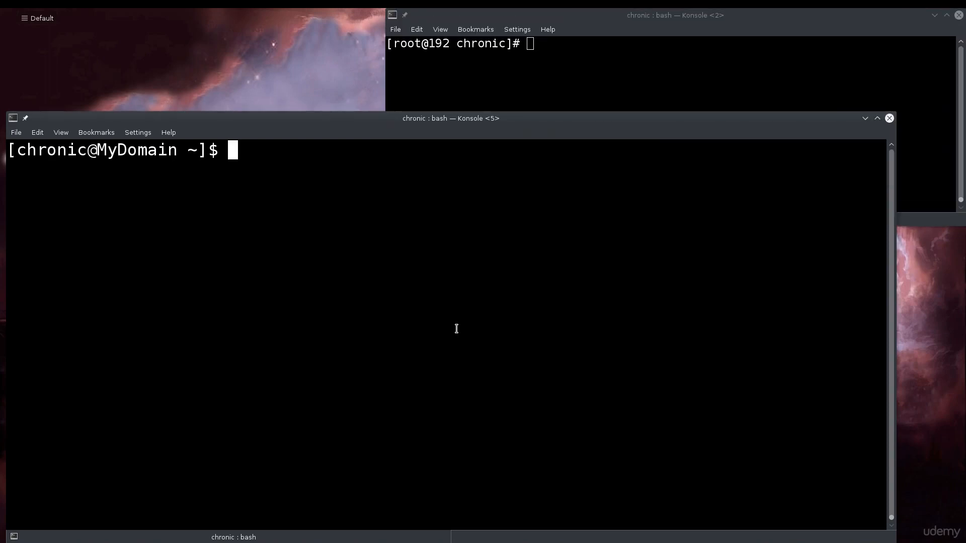
pyautogui.write('sudo d')
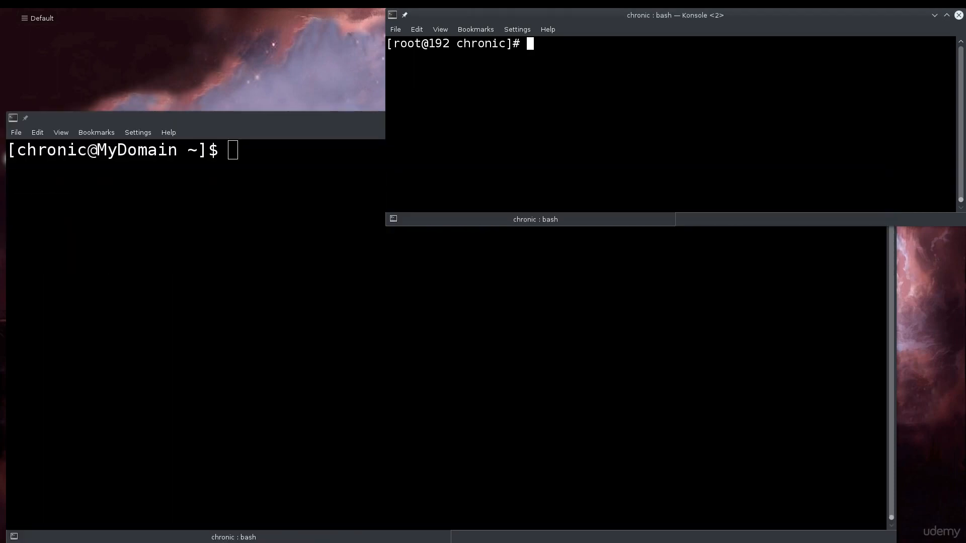
pyautogui.write('sudo su')
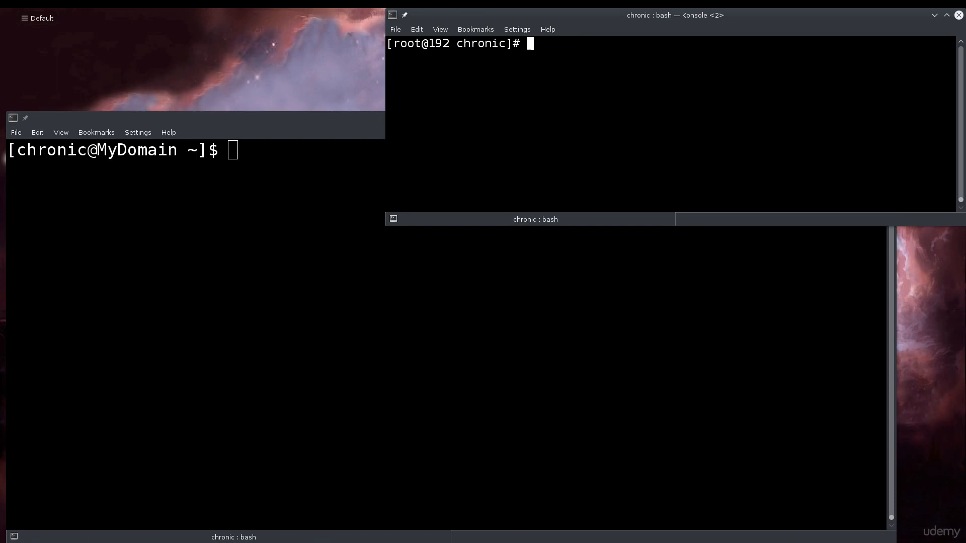
pyautogui.write('dnf')
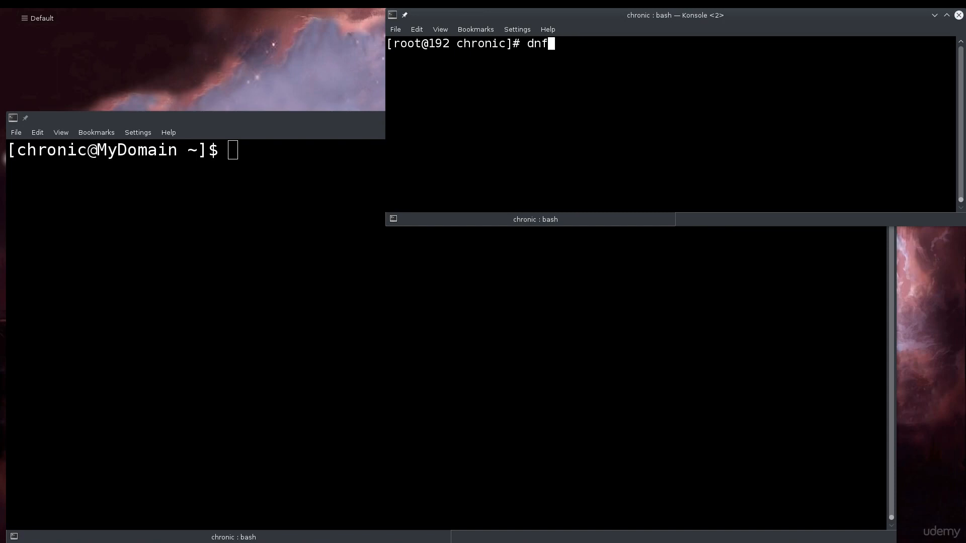
pyautogui.write('search wireshark')
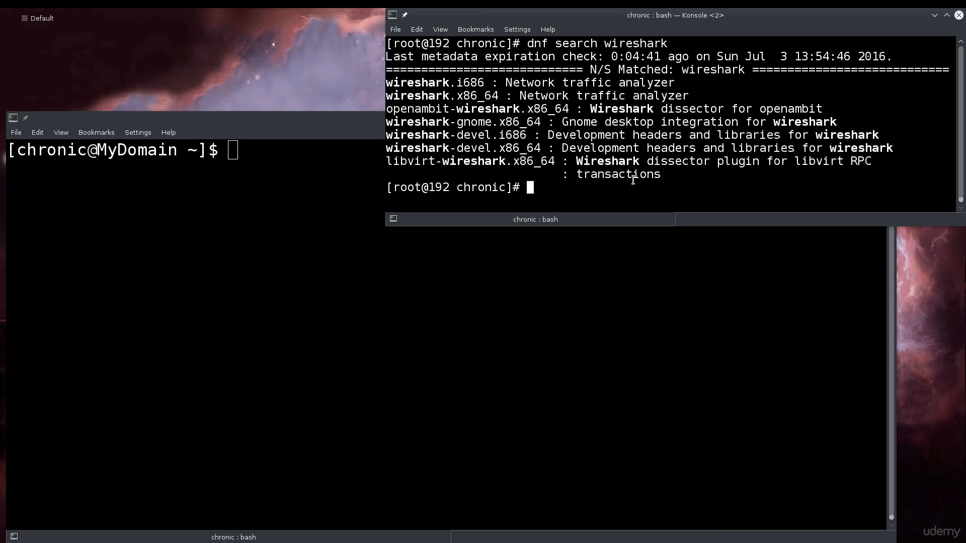
# - Run 'dnf install wireshark', listing libsmi, wireshark and wireshark-gnome for a 17 M download
pyautogui.write('dnf insta')
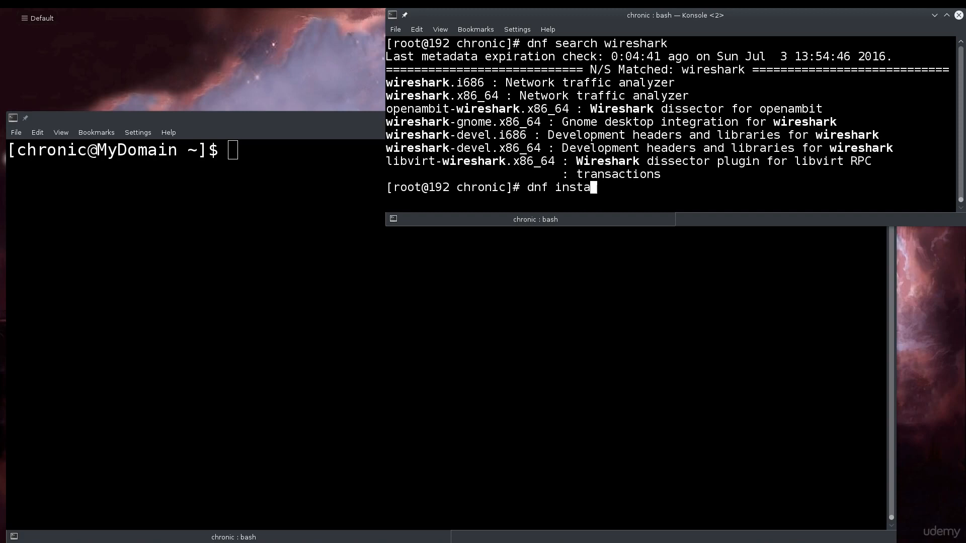
pyautogui.write('ll wireshark')
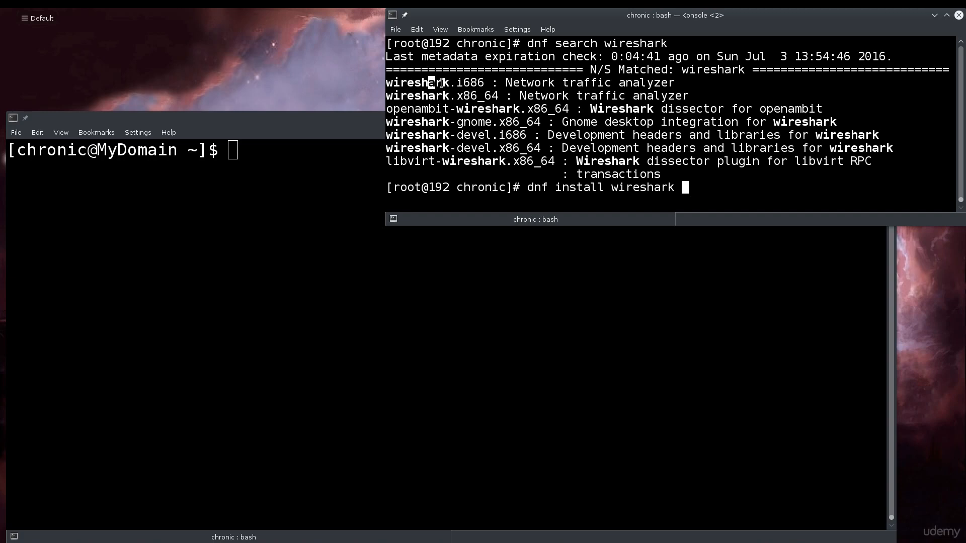
pyautogui.moveTo(431, 82); pyautogui.dragTo(499, 96)
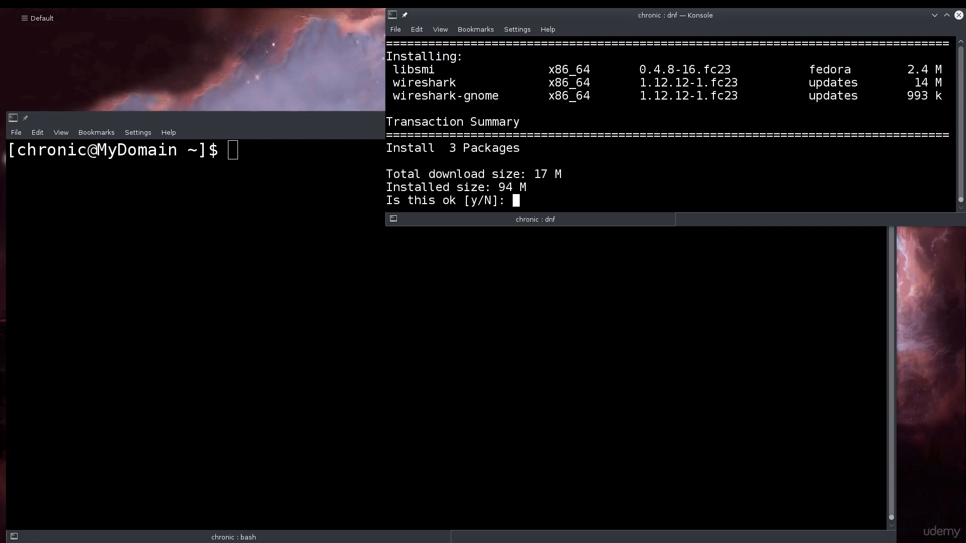
# - Answer 'y' so dnf downloads and installs all three packages until Complete
pyautogui.write('y')
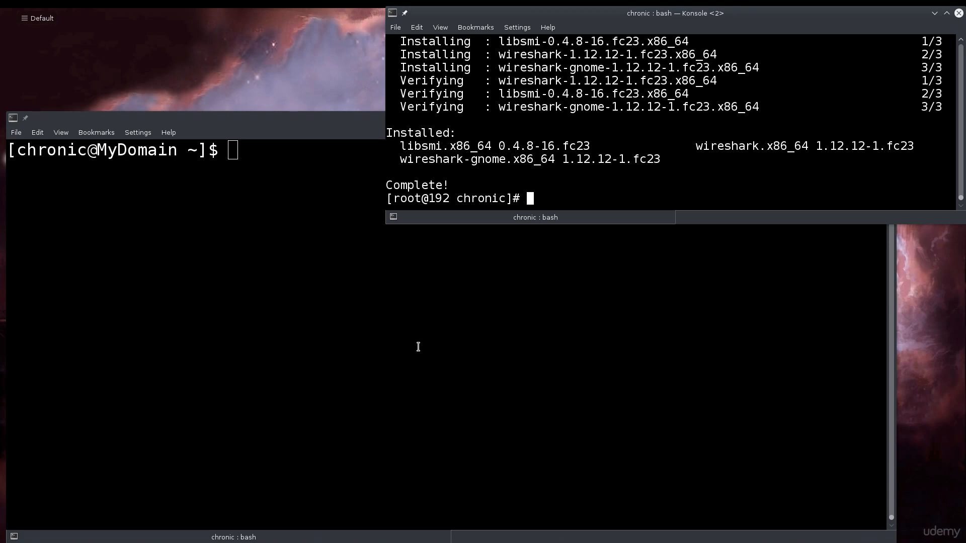
# - Launch Wireshark 1.12.12 from the user shell; dumpcap permission denial leaves no capture interfaces
pyautogui.write('wiresha')
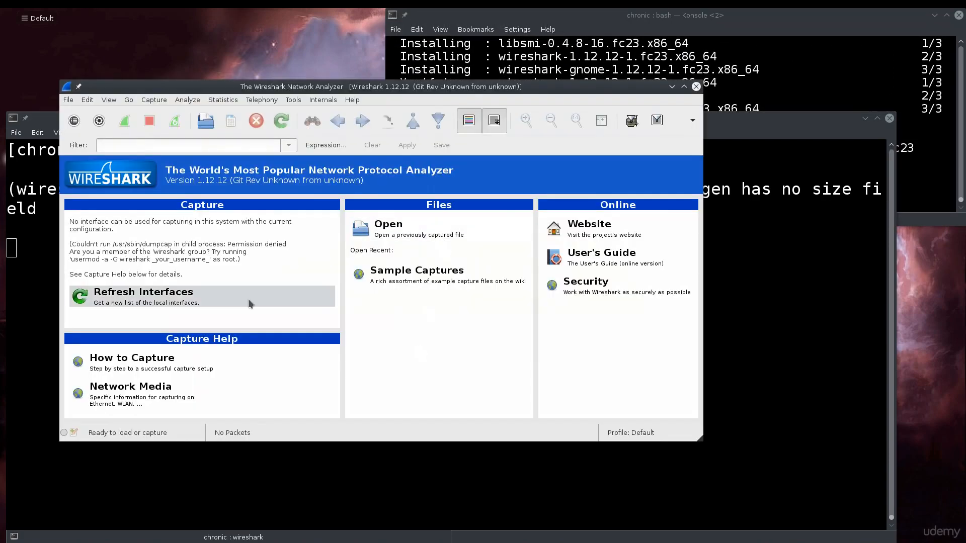
pyautogui.moveTo(268, 266)
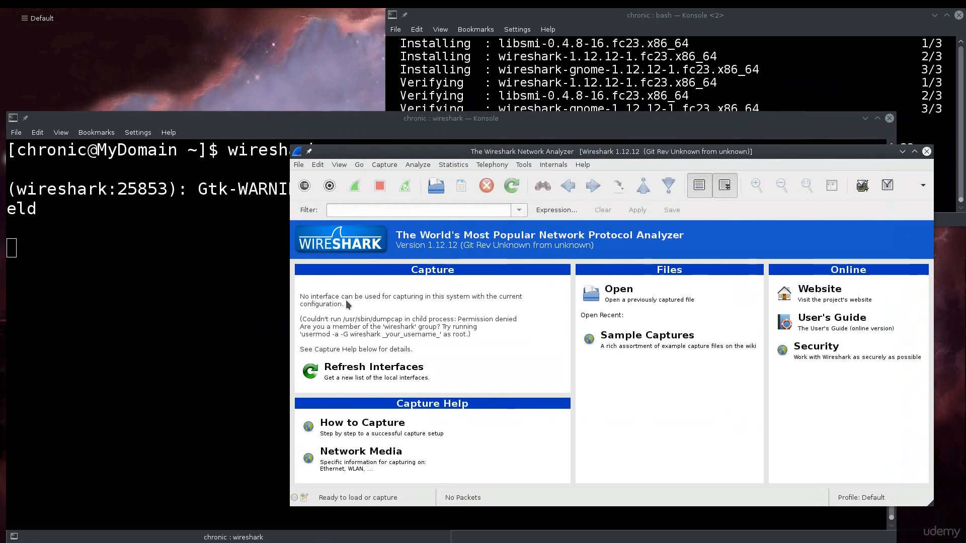
pyautogui.moveTo(360, 327)
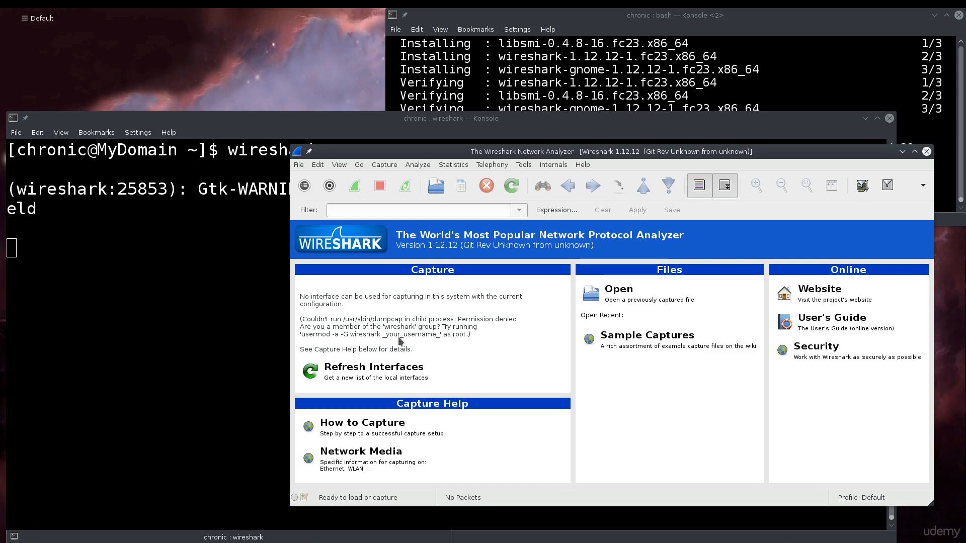
pyautogui.moveTo(361, 342)
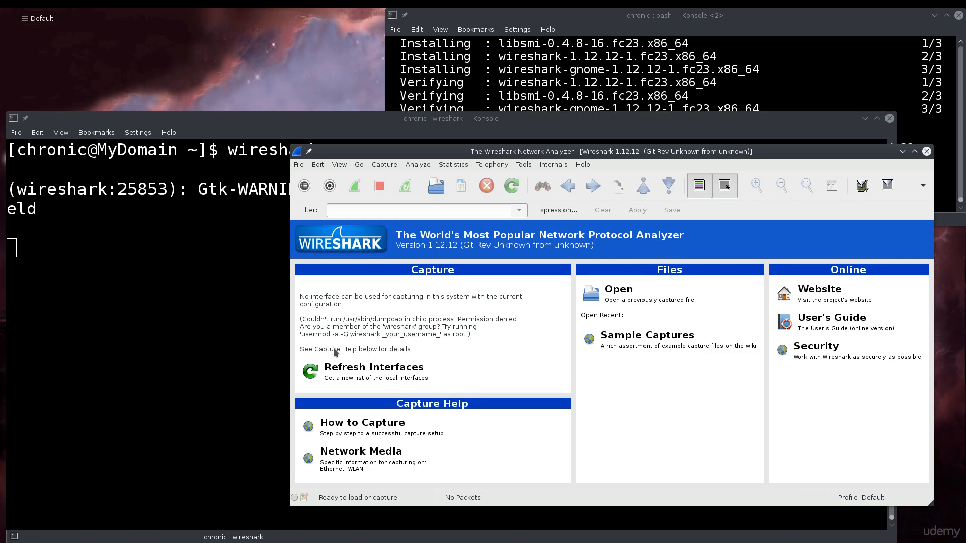
pyautogui.moveTo(321, 343)
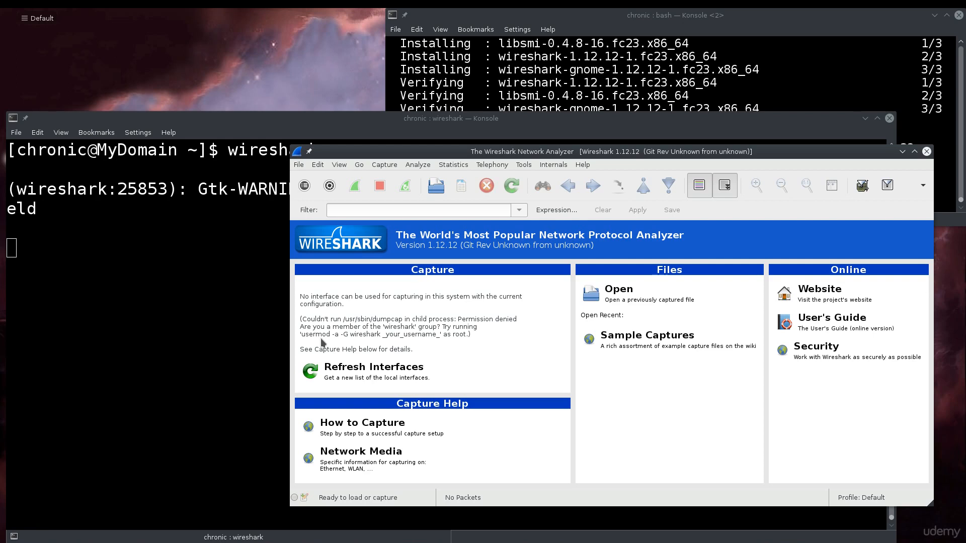
pyautogui.moveTo(310, 340)
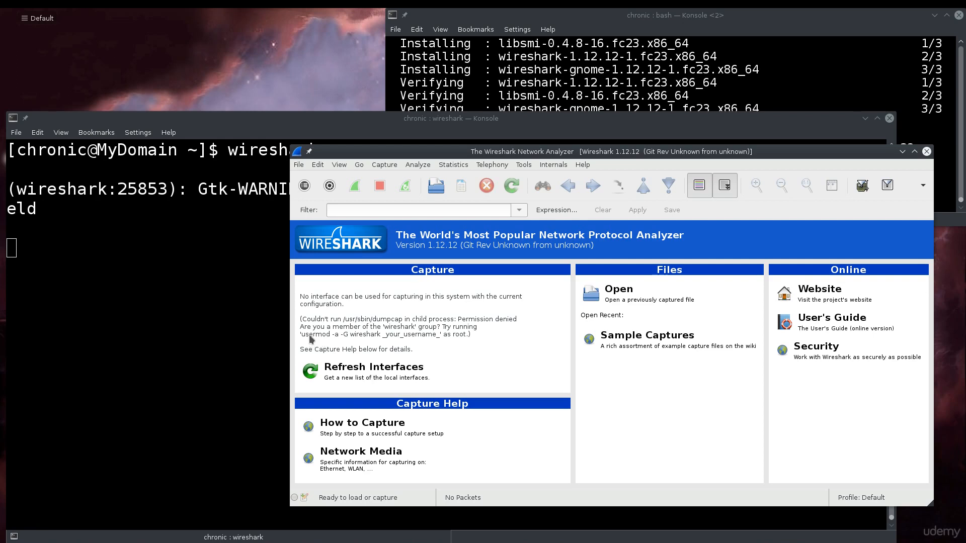
pyautogui.moveTo(343, 340)
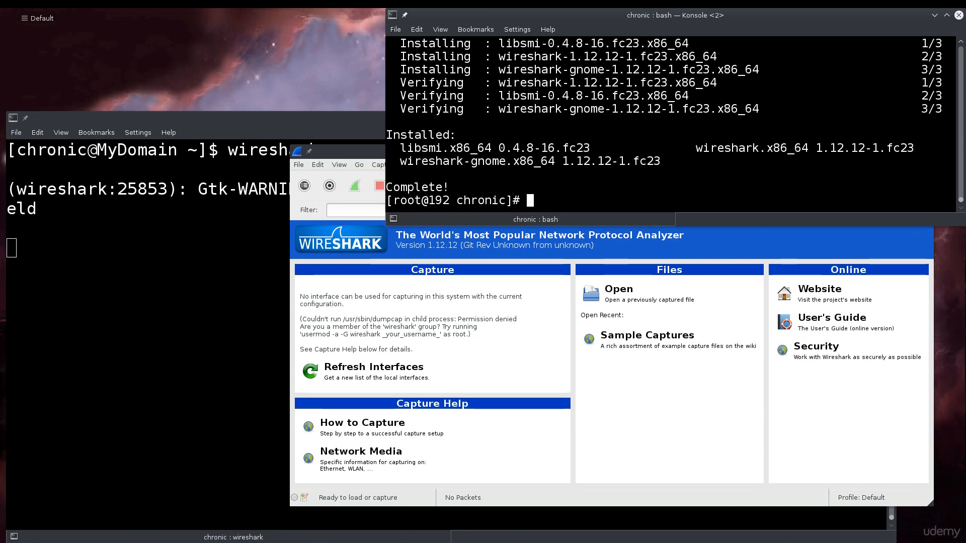
# - Add user chronic to the wireshark group with 'usermod -a -G wireshark chronic' as root
pyautogui.write('usermod')
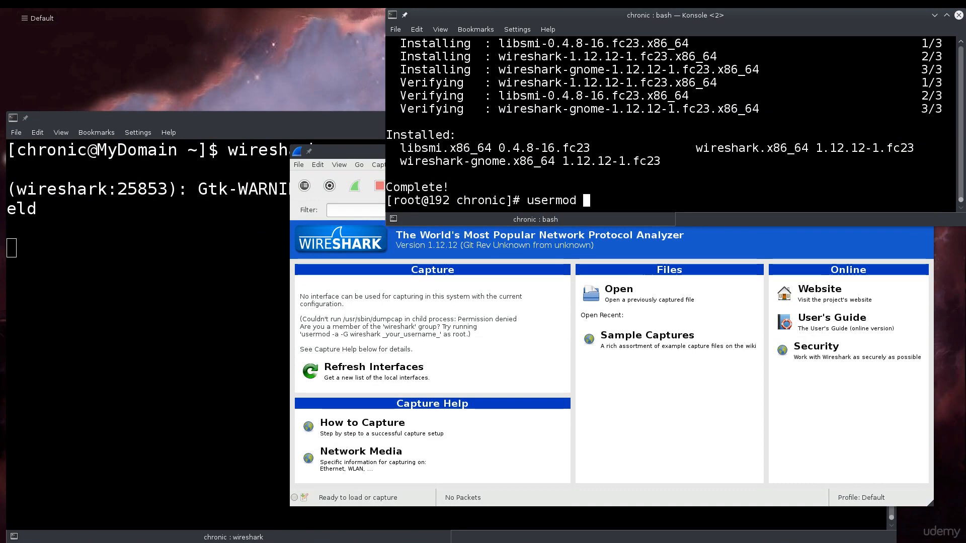
pyautogui.write('-a -G w')
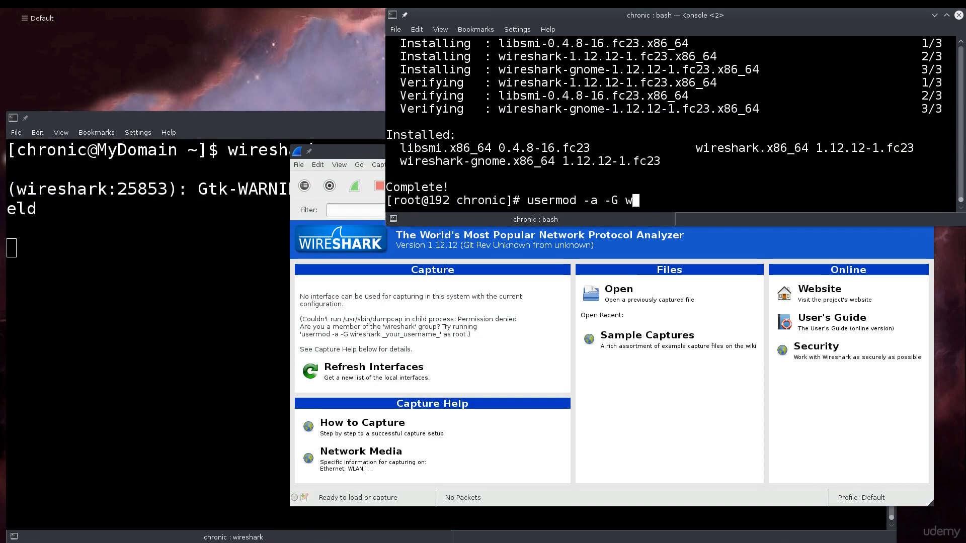
pyautogui.write('ireshark')
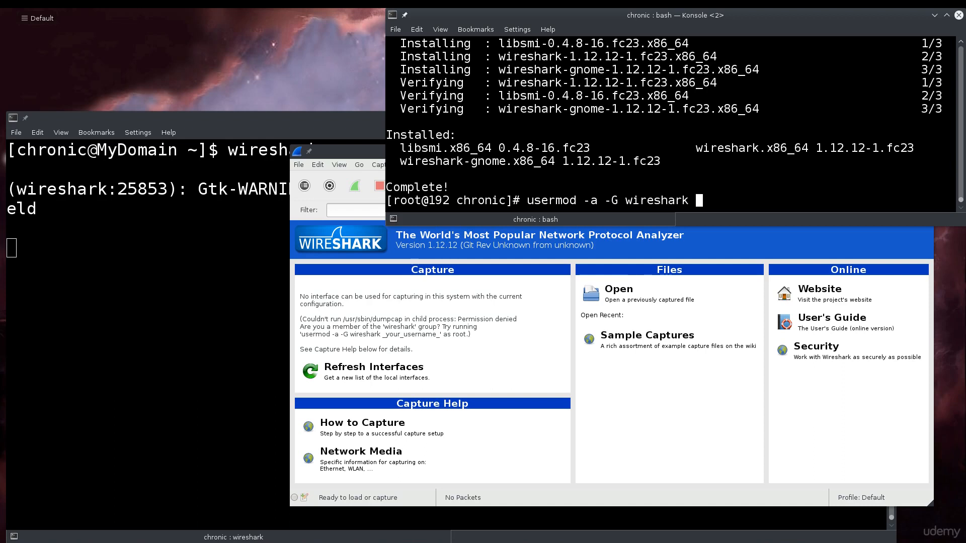
pyautogui.write('c')
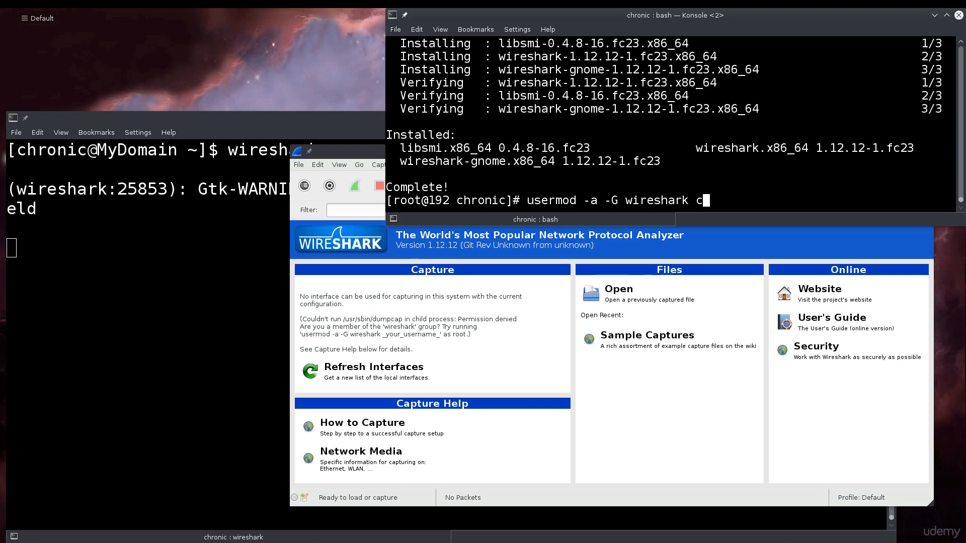
pyautogui.write('hr')
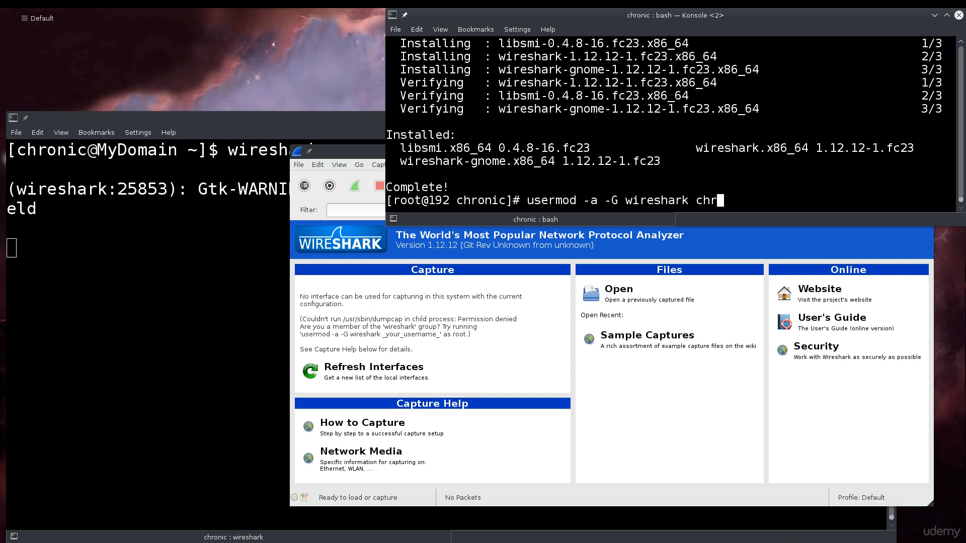
pyautogui.write('onic')
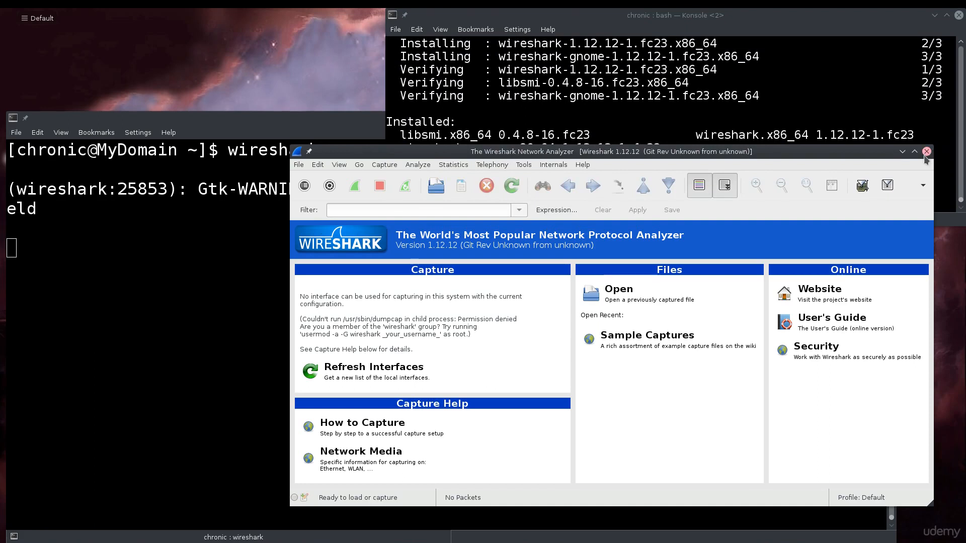
# - Close Wireshark and rerun 'wireshark' from the user shell, still finding no capture interfaces
pyautogui.click(925, 150)
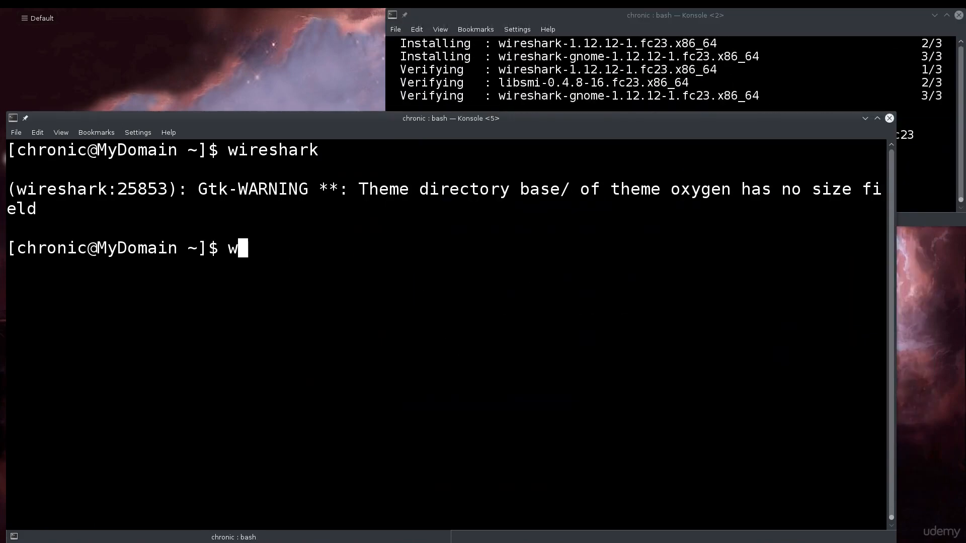
pyautogui.write('ireshark')
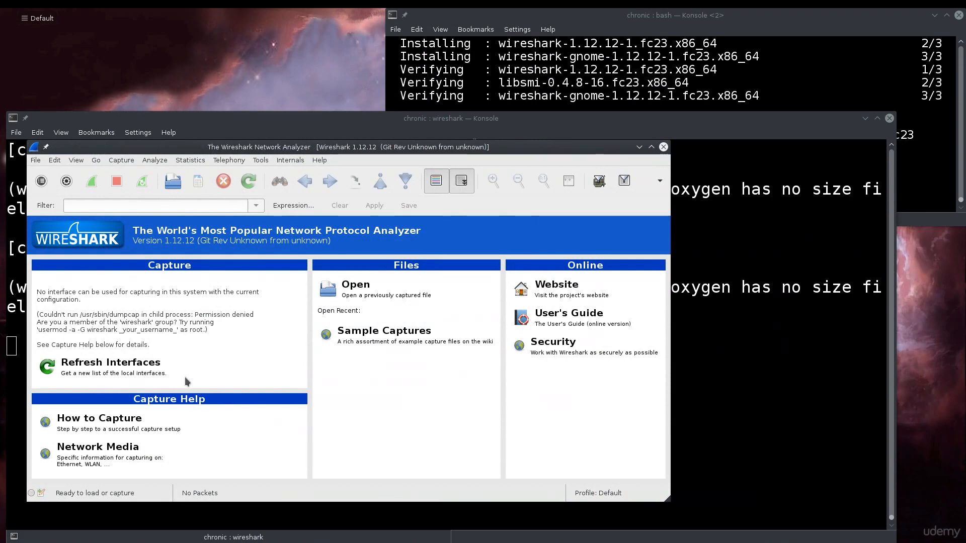
pyautogui.moveTo(284, 365)
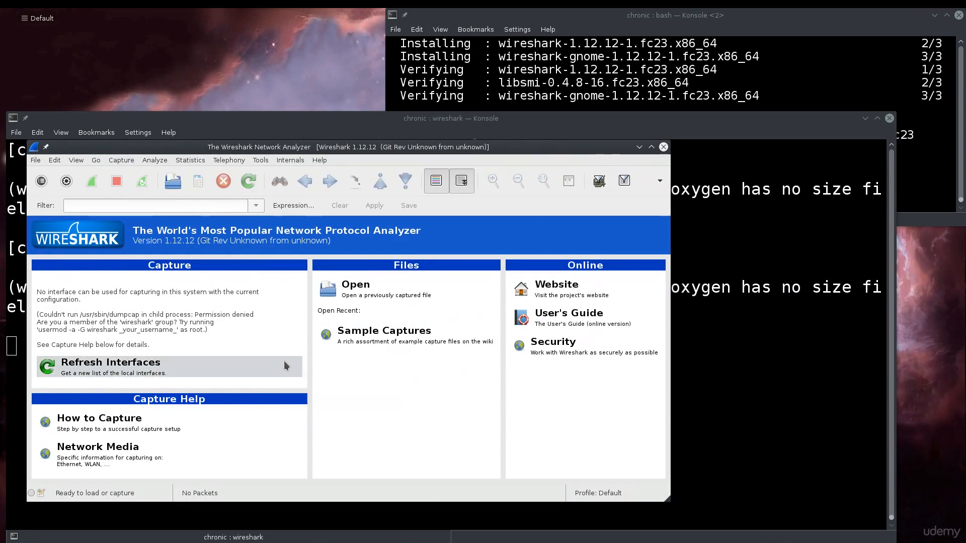
pyautogui.moveTo(645, 195)
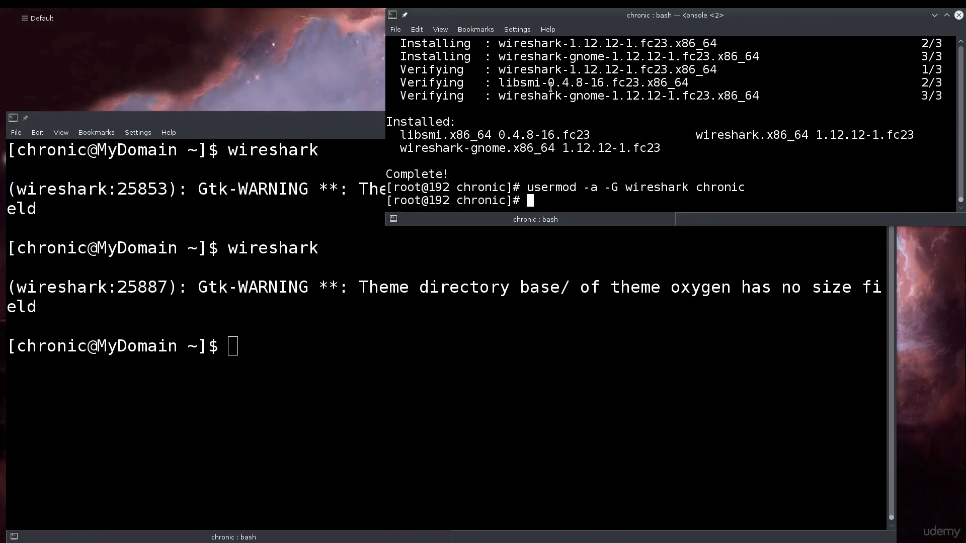
pyautogui.moveTo(513, 226)
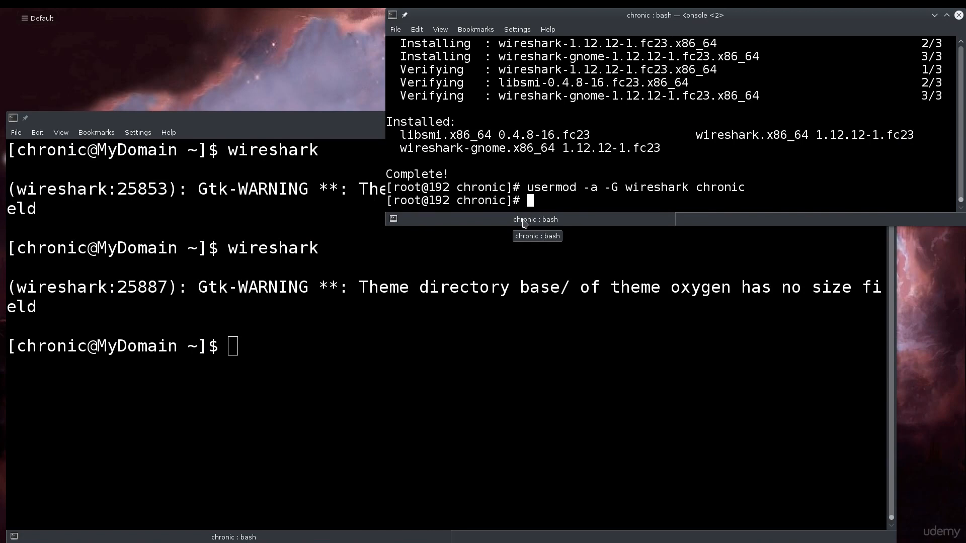
pyautogui.write('wire')
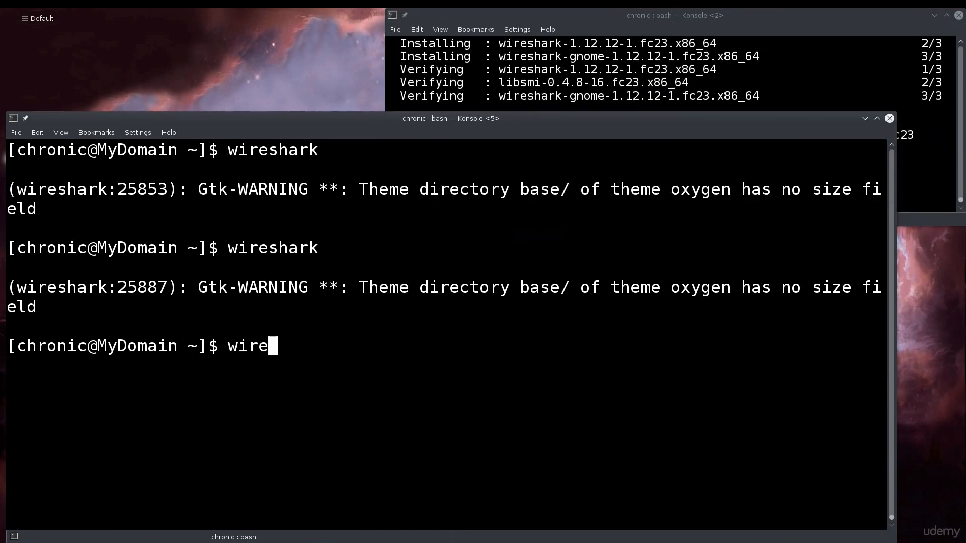
pyautogui.press('Return')
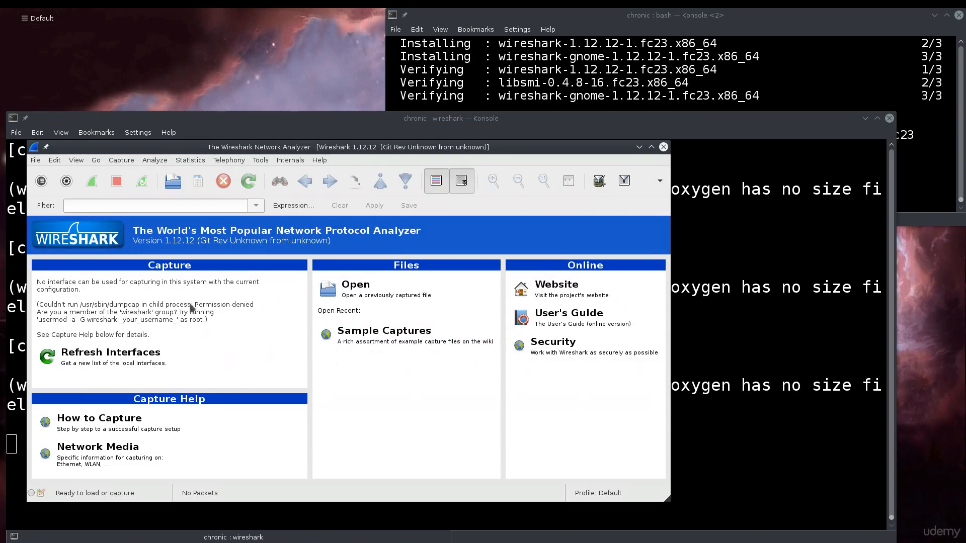
pyautogui.moveTo(222, 305)
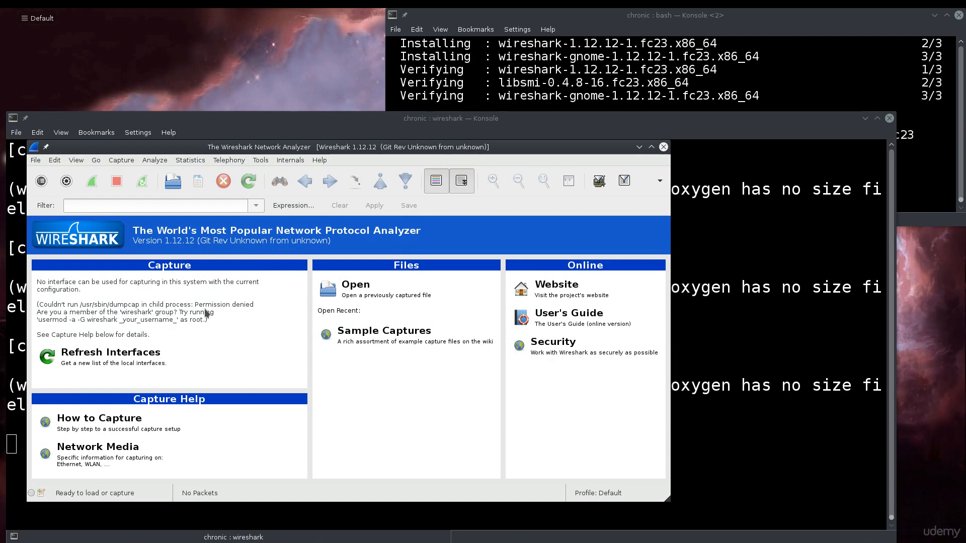
pyautogui.moveTo(153, 331)
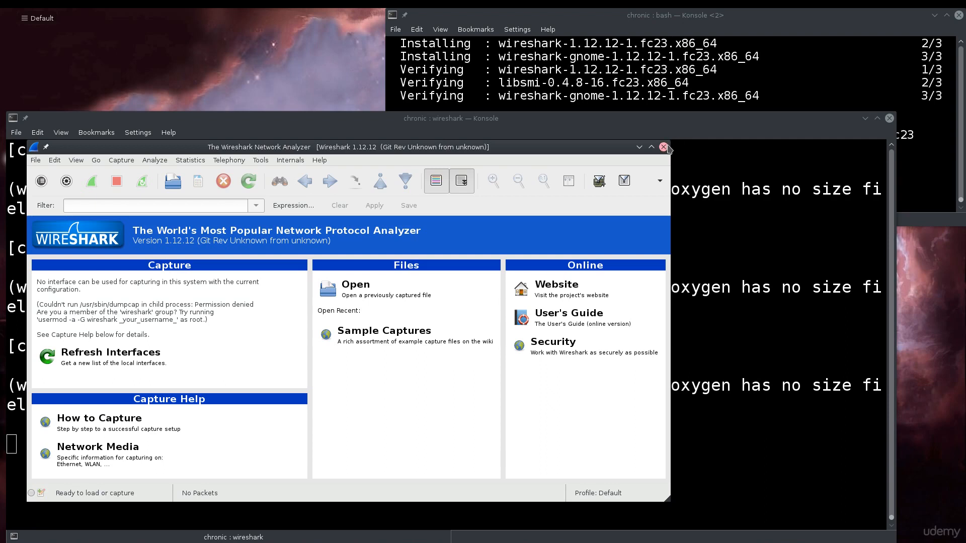
# - Close the relaunched Wireshark window and show the launcher's Leave session options
pyautogui.click(663, 146)
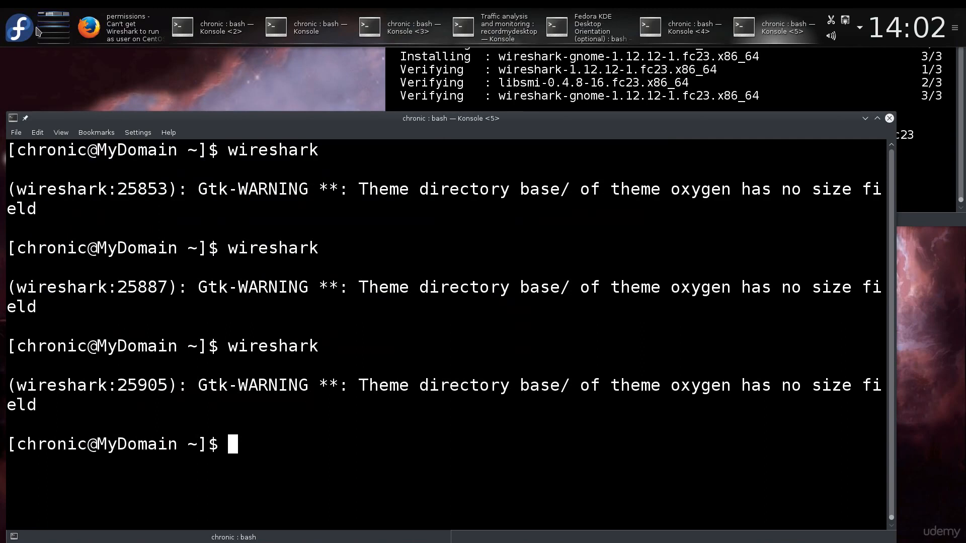
pyautogui.click(20, 27)
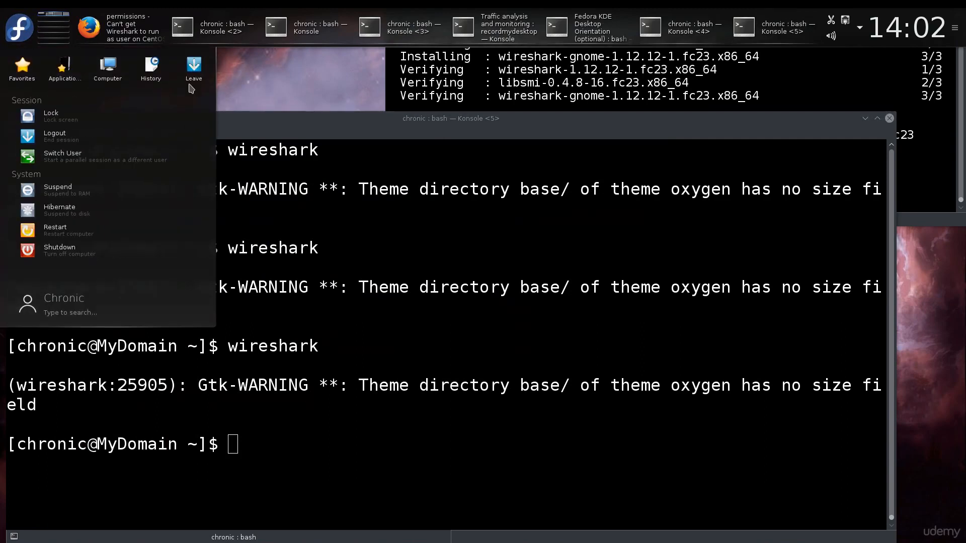